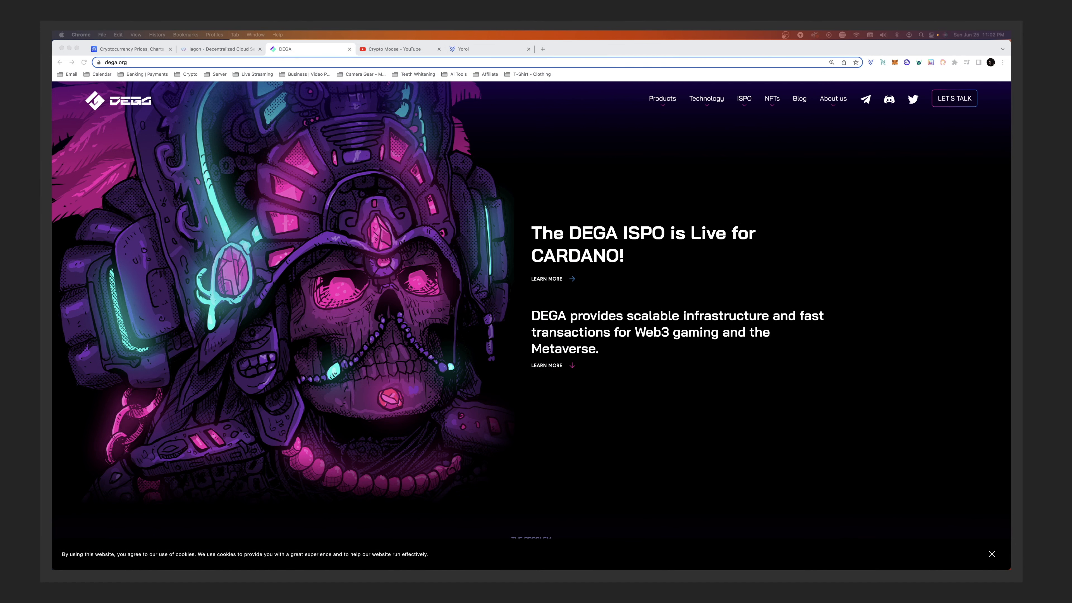
mouse_move(657, 197)
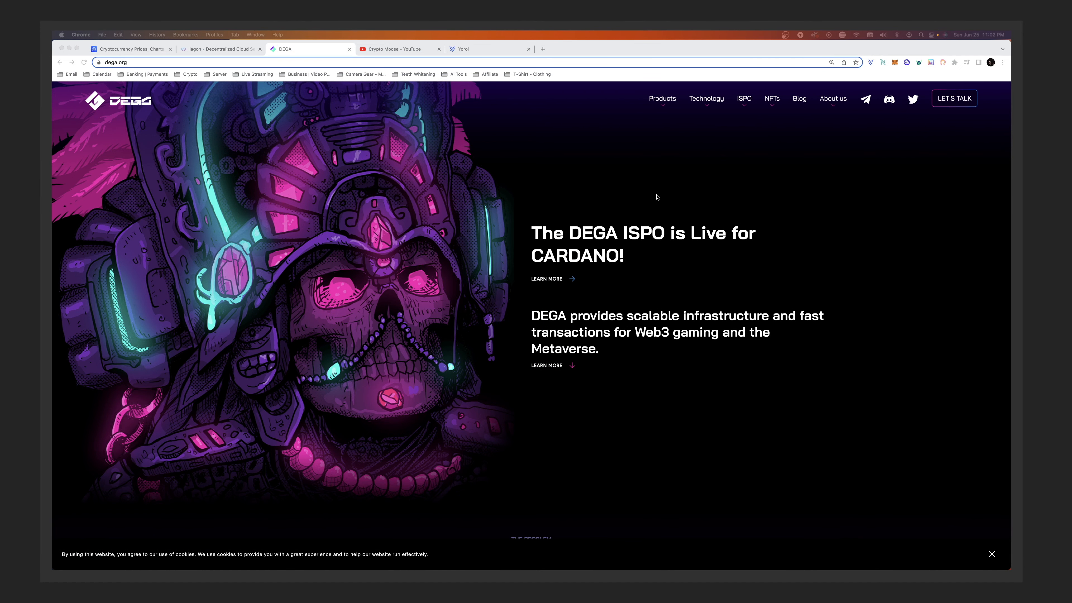
Step: Browse down the Crypto Moose channel's Videos list to its DEGA Multichain ISPO upload
left_click(400, 49)
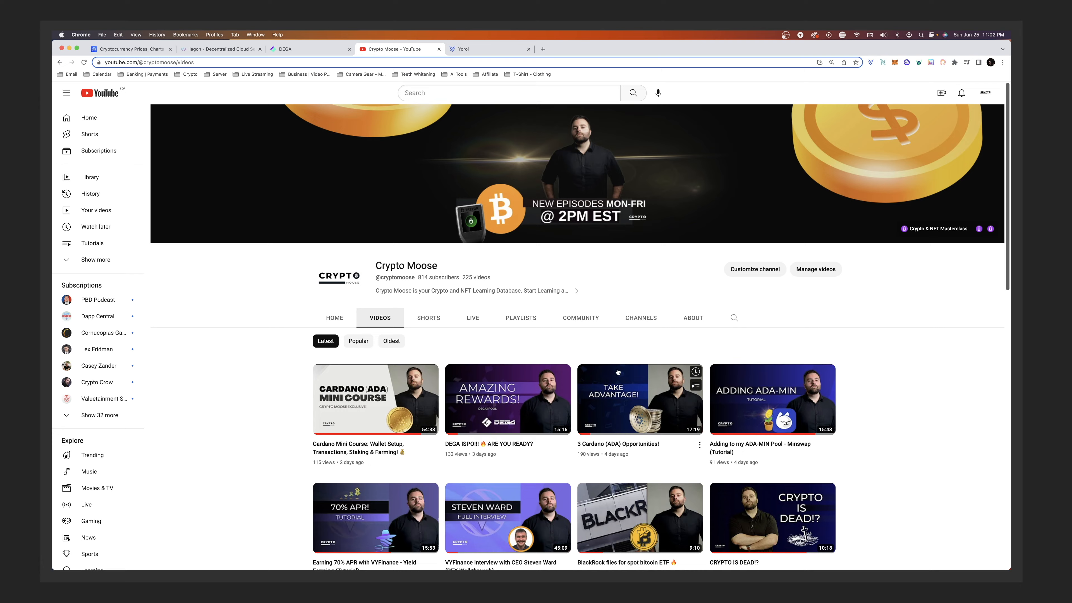
scroll("down", 3)
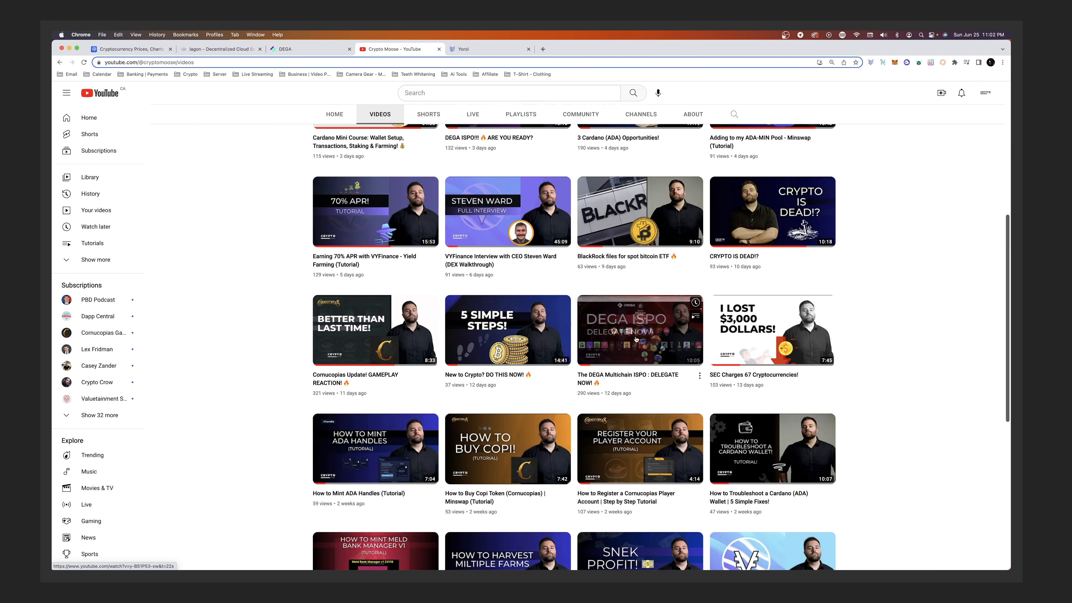
mouse_move(639, 330)
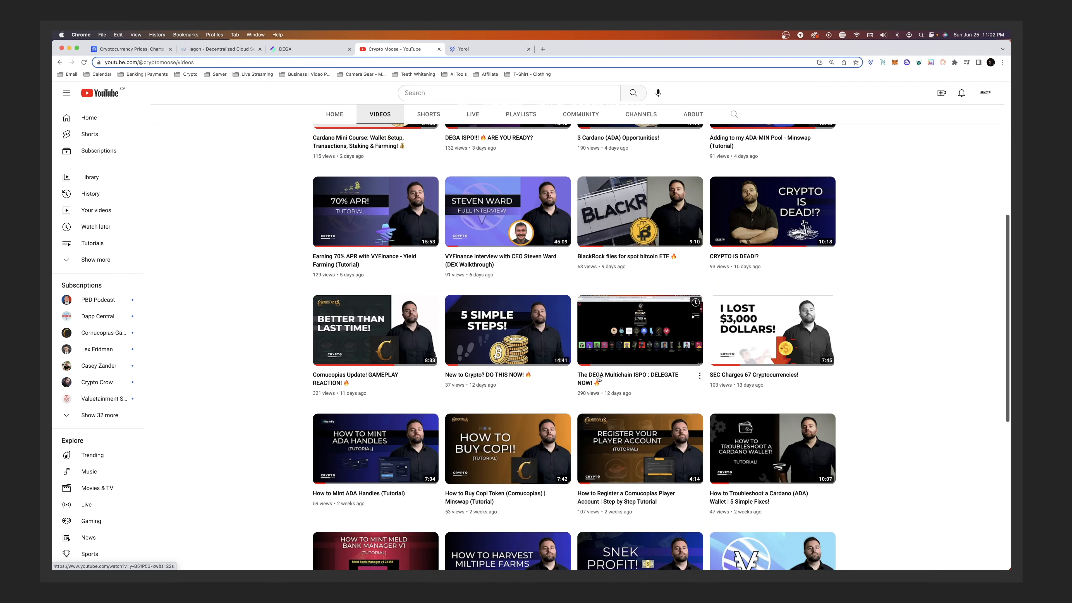
mouse_move(629, 379)
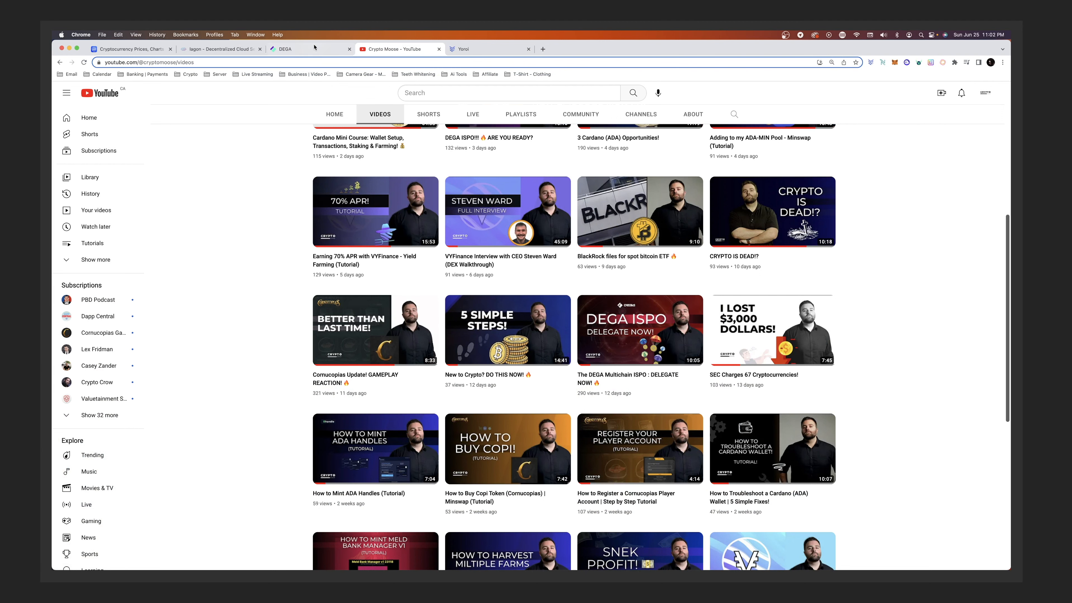
Step: Show the Cardano wallet extension popup over the DEGA homepage, listing the Trezor wallet's Ada, Minswap, IAGON and VYFI assets
left_click(283, 49)
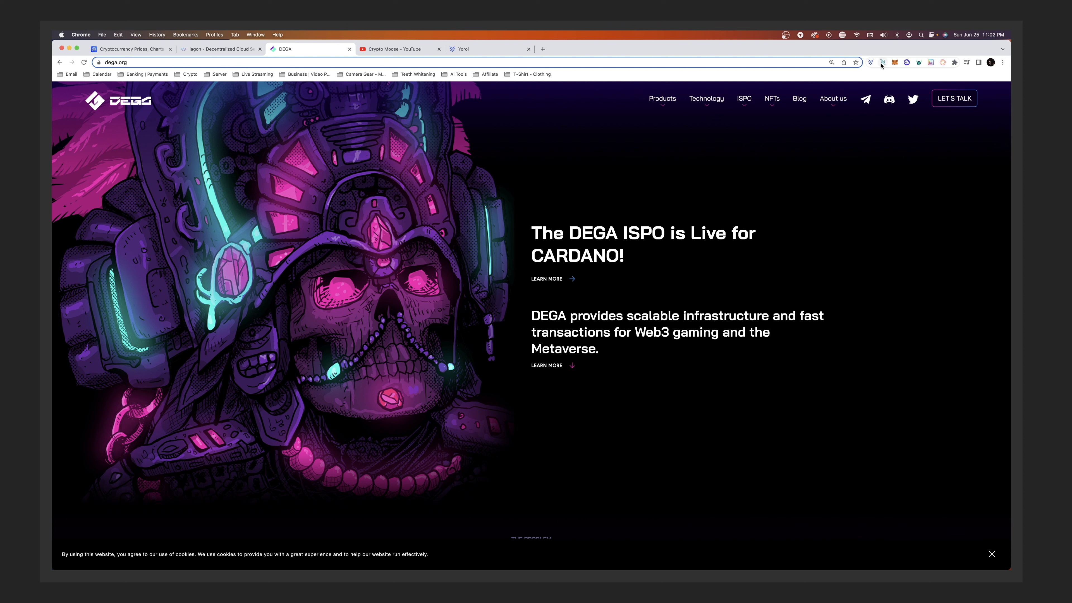
left_click(882, 62)
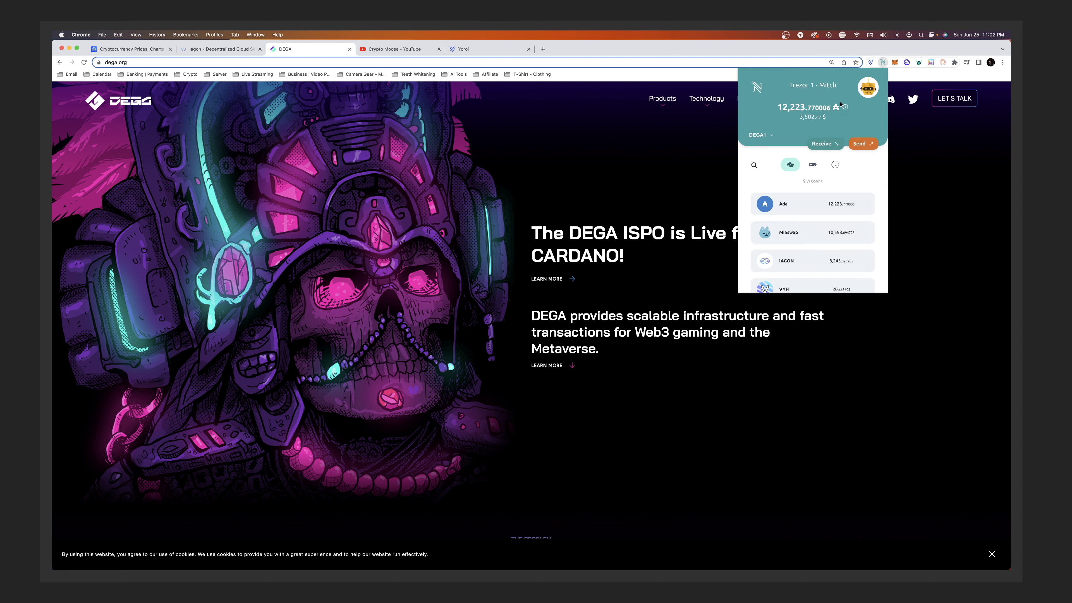